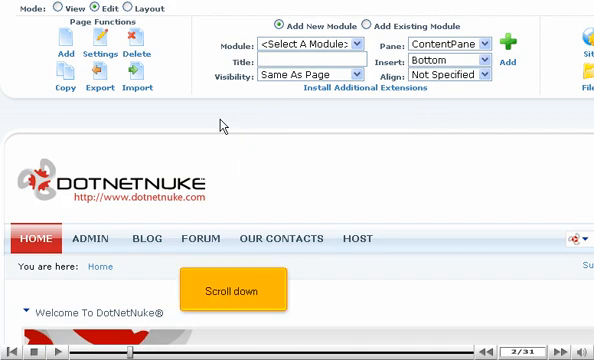
Expand Portal Root and enter 'Test Folder' as the new folder name
scroll("down", 3)
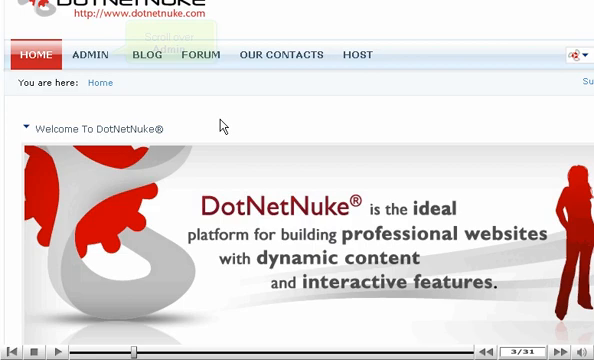
mouse_move(100, 54)
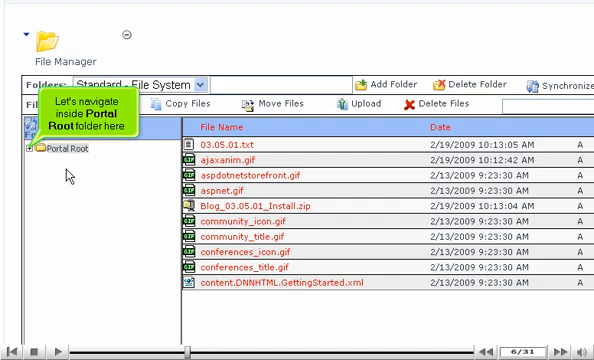
left_click(27, 143)
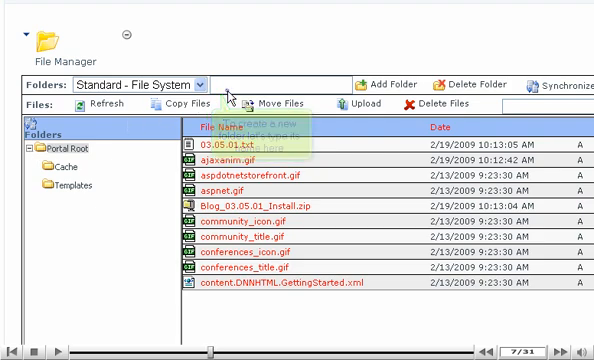
type("Test Folder")
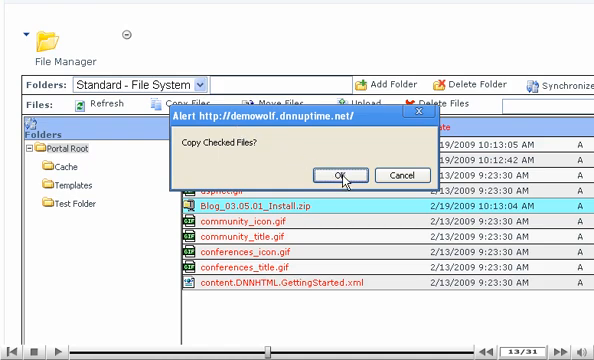
Copy Blog_03.05.01_Install.zip into Portal Root\Test Folder
left_click(336, 174)
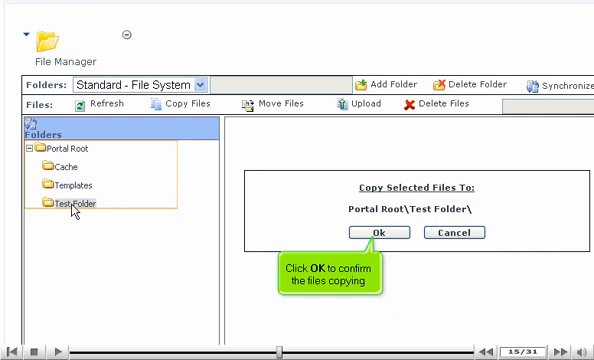
mouse_move(147, 216)
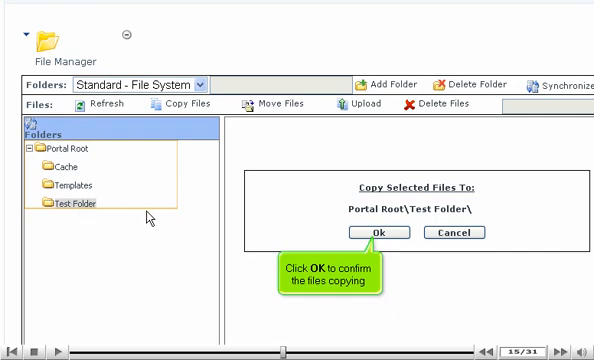
left_click(380, 232)
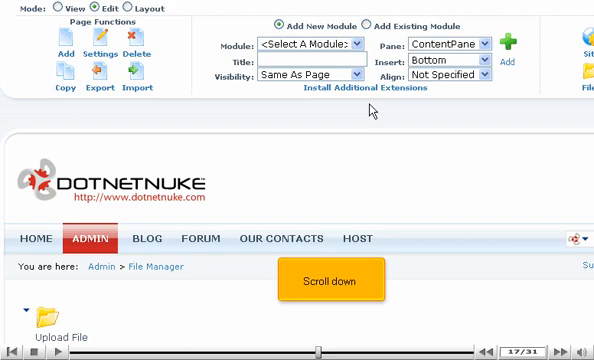
Pick a file from the computer to upload into Test Folder
scroll("down", 3)
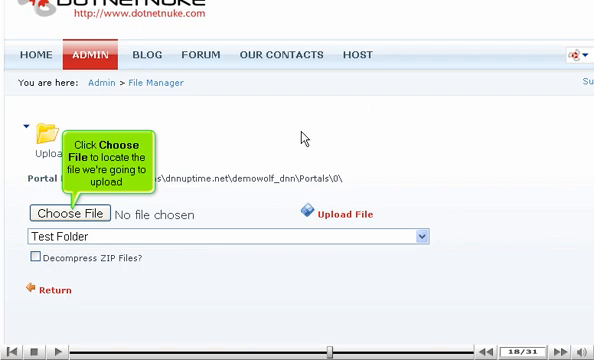
left_click(65, 214)
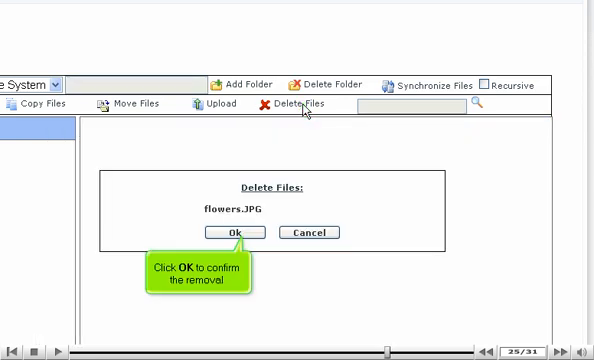
Confirm deletion of flowers.JPG from Test Folder
left_click(234, 232)
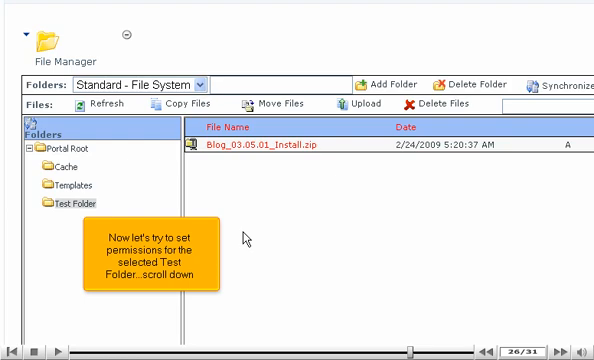
Grant Registered Users View Folder and Write to Folder on Test Folder and save
scroll("down", 3)
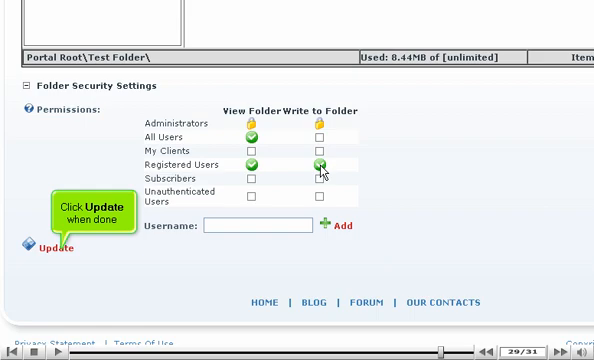
left_click(46, 250)
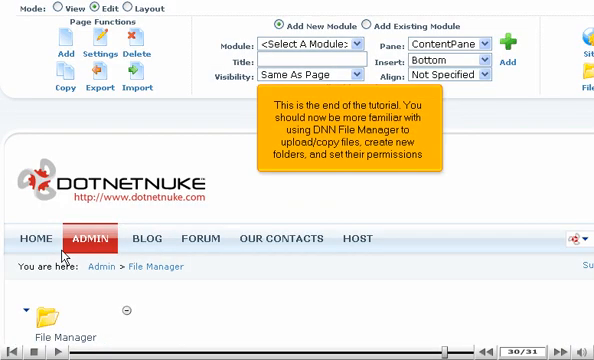